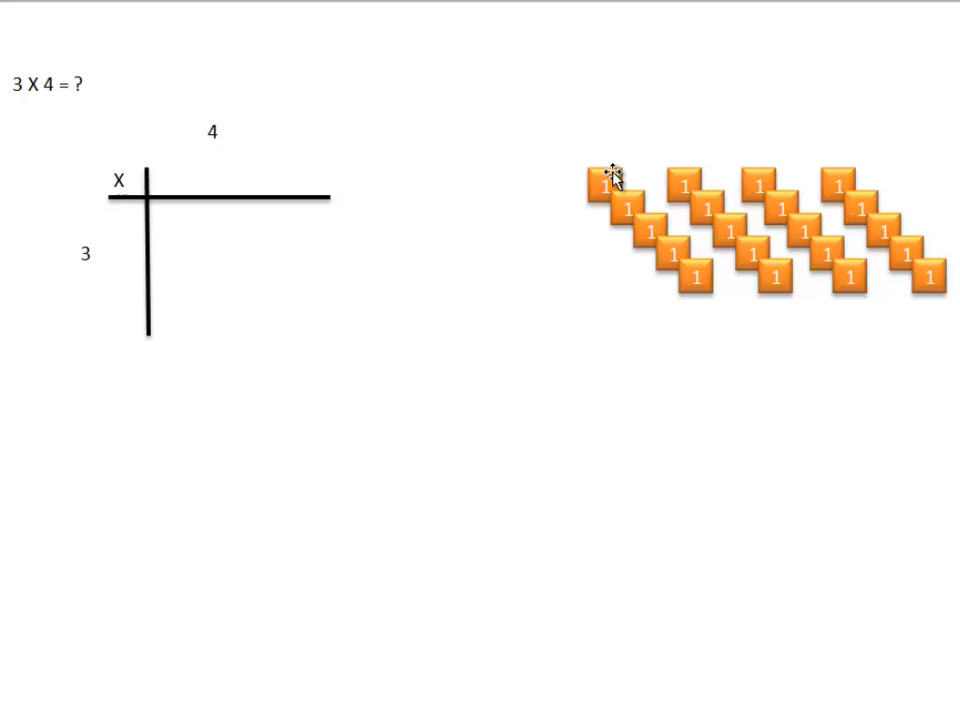
Place orange unit tiles along the 3 side and start a row along the 4 side.
left_click_drag(608, 180, 128, 219)
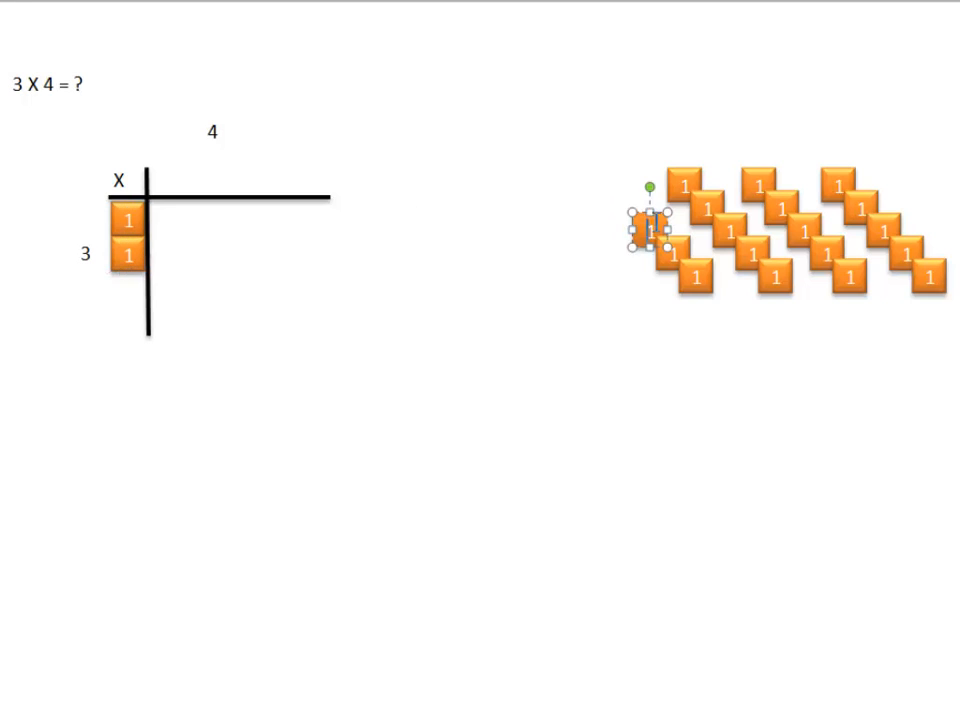
left_click_drag(647, 225, 128, 287)
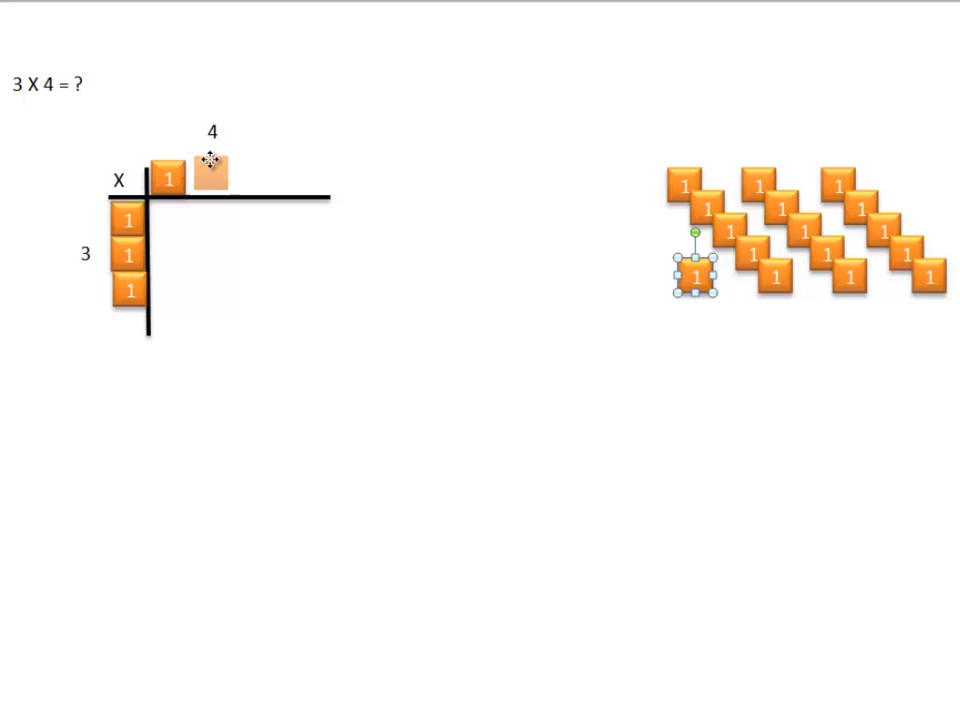
left_click_drag(698, 273, 203, 178)
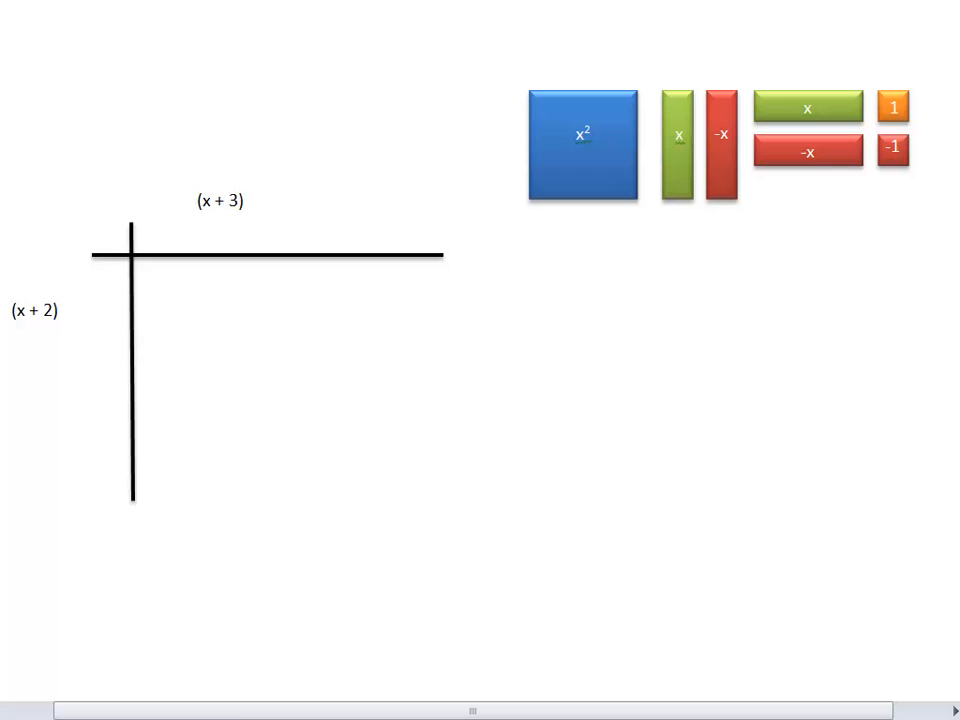
mouse_move(850, 78)
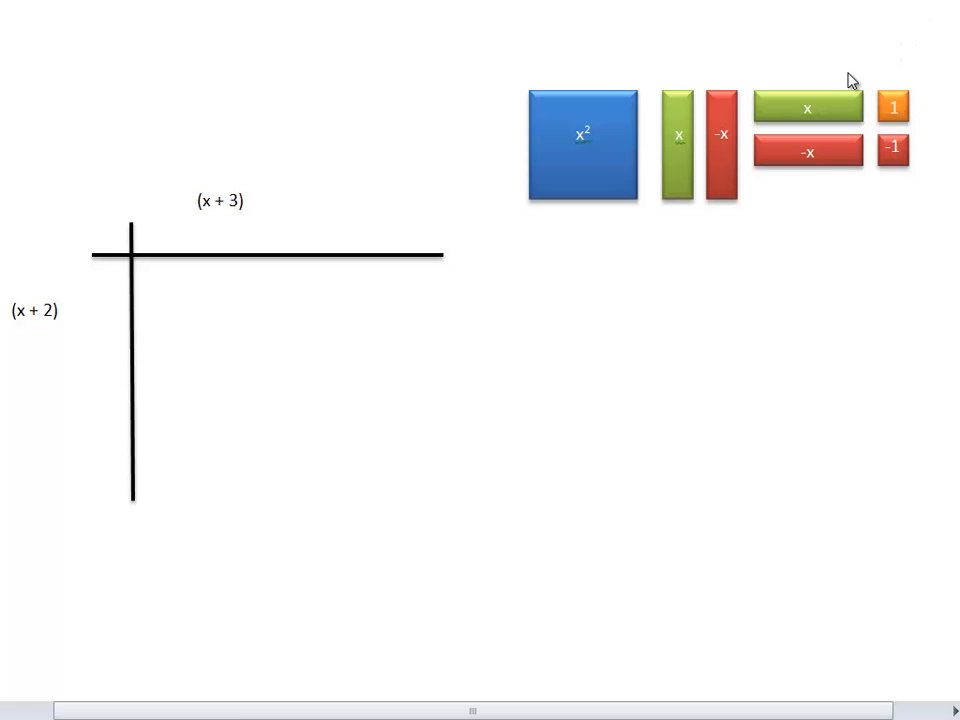
mouse_move(601, 138)
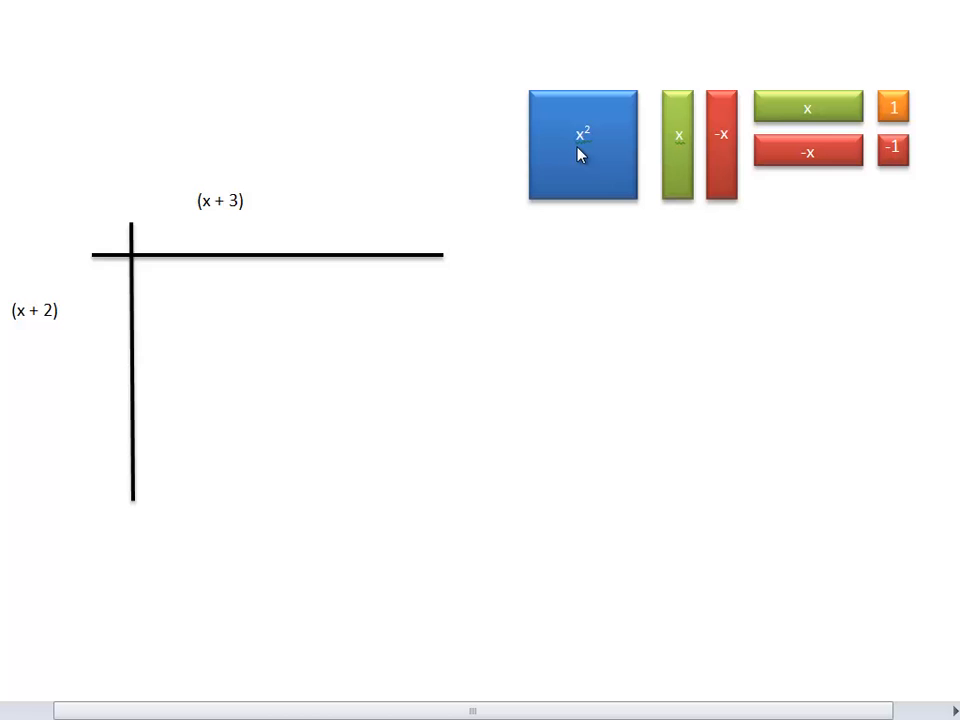
mouse_move(673, 163)
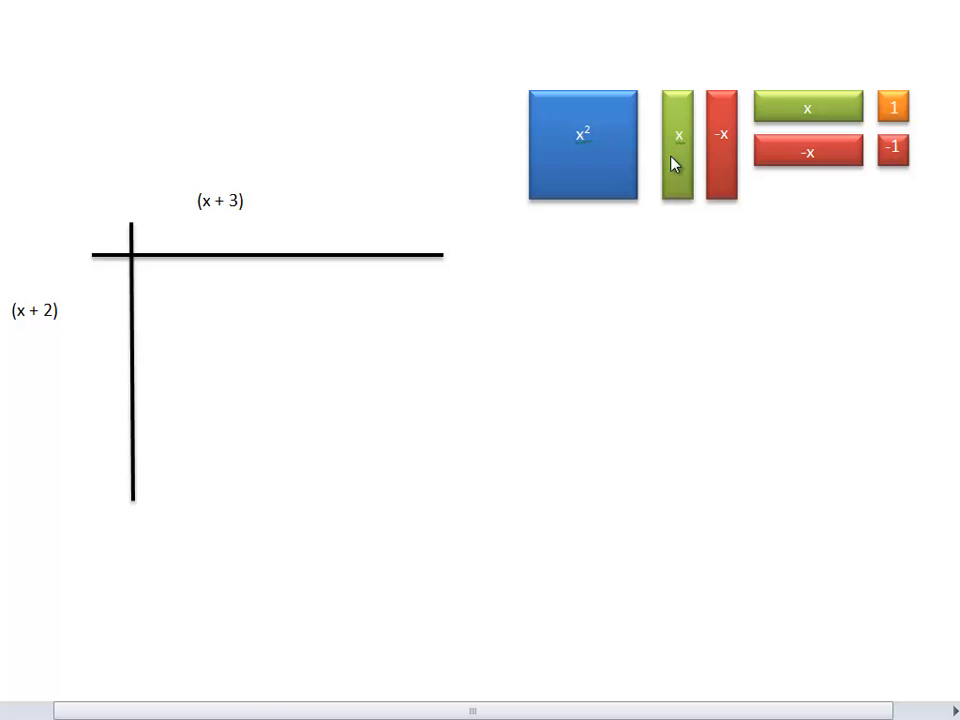
mouse_move(785, 122)
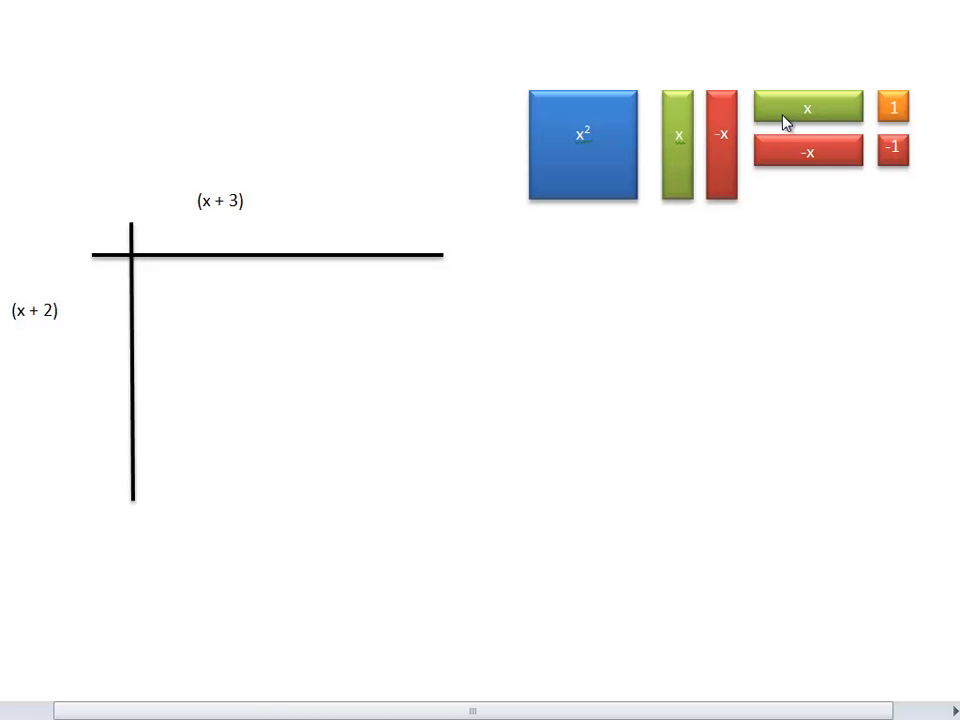
mouse_move(727, 166)
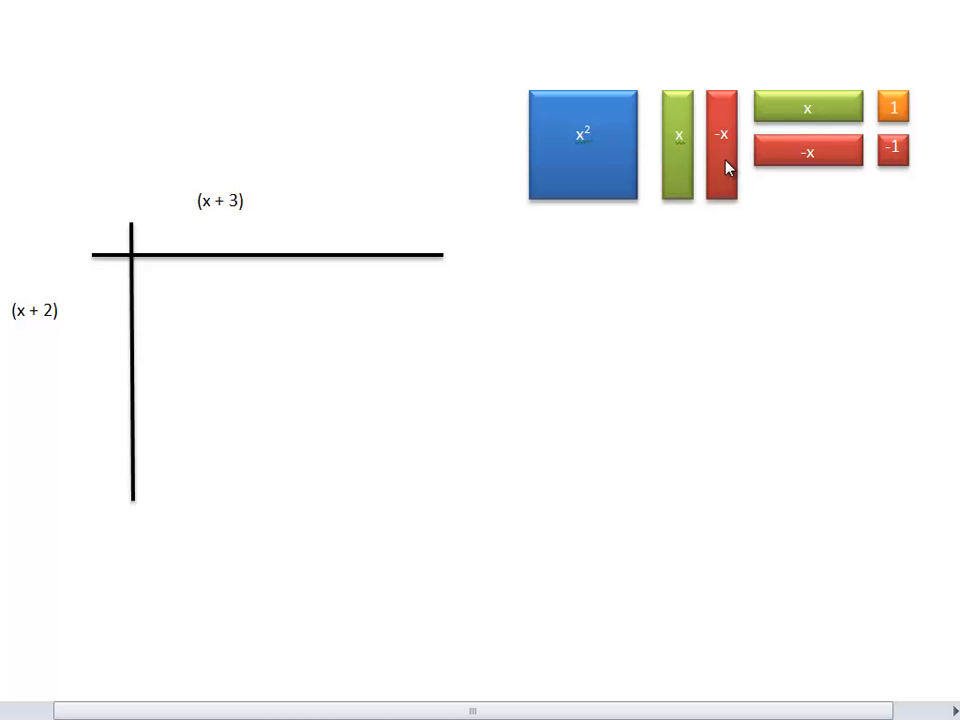
mouse_move(760, 168)
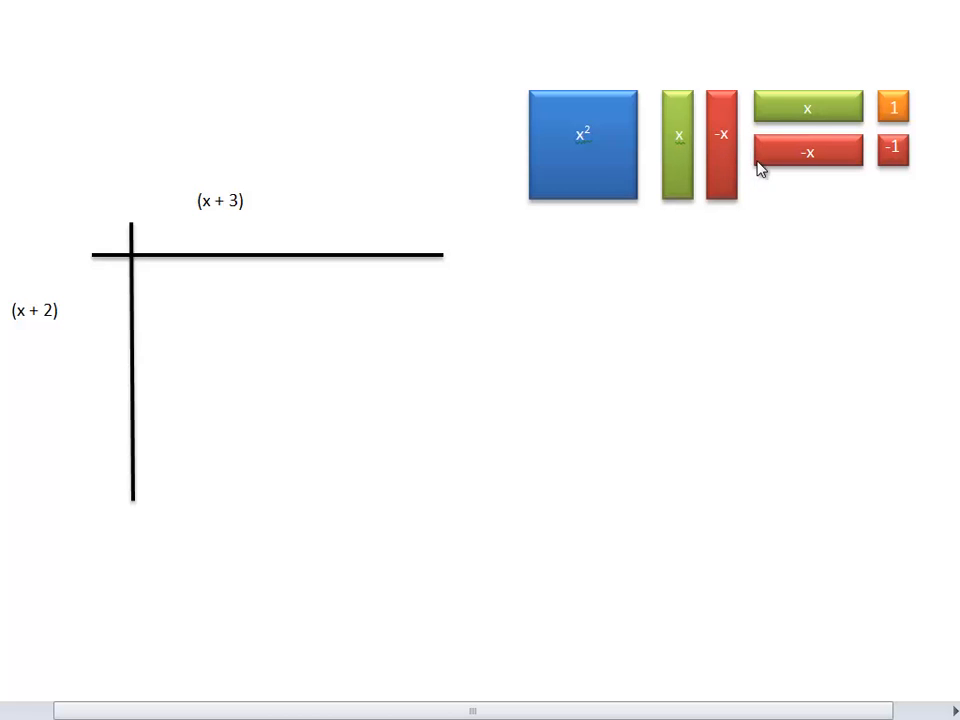
mouse_move(792, 166)
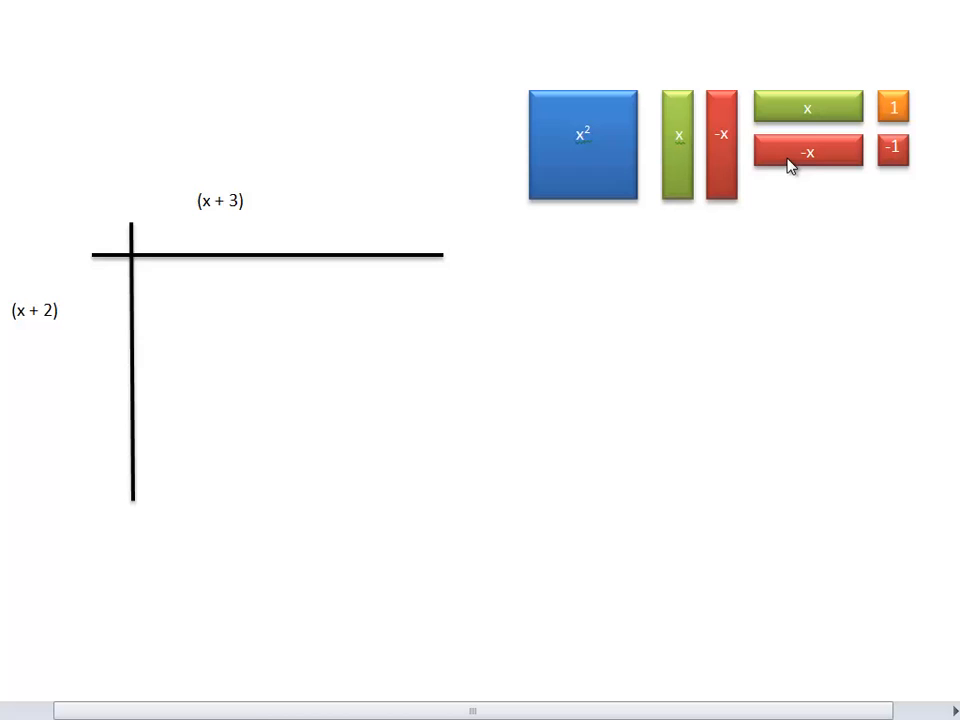
mouse_move(908, 123)
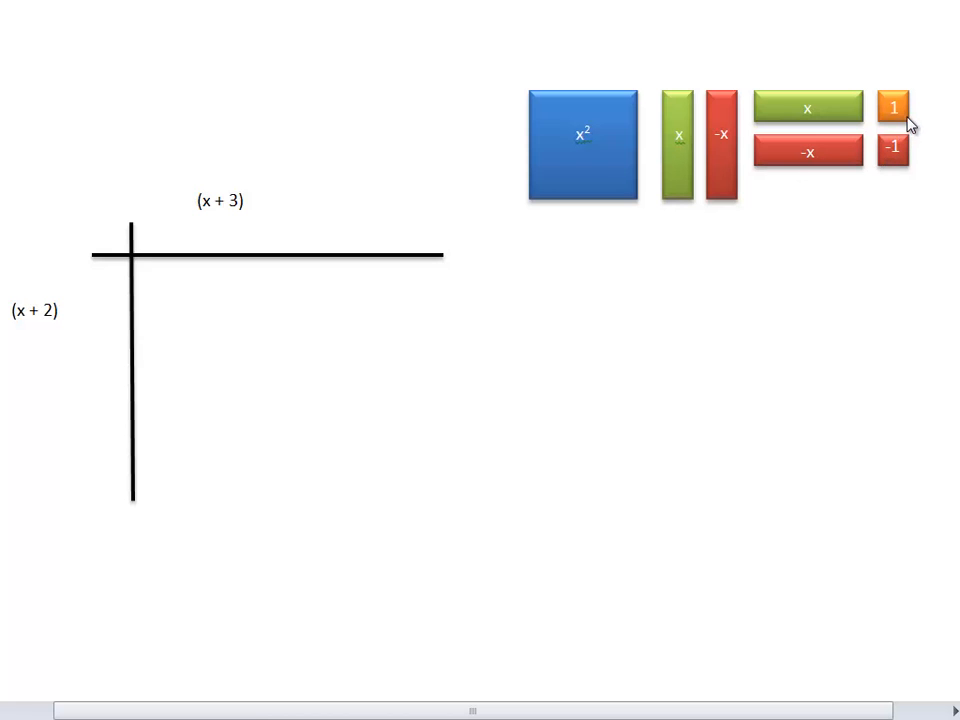
mouse_move(918, 150)
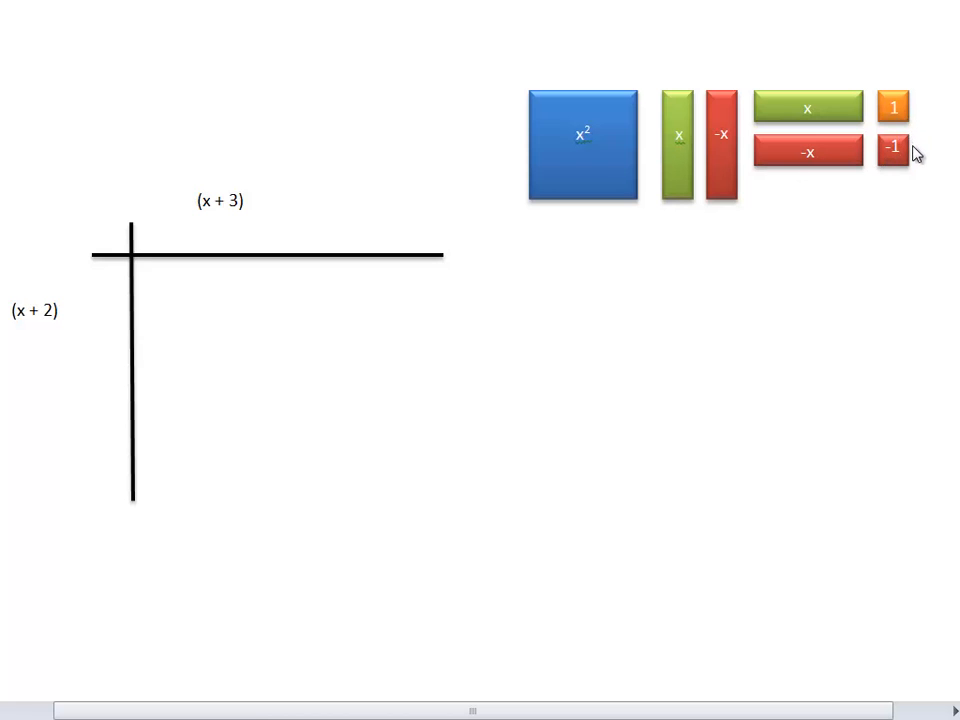
mouse_move(879, 177)
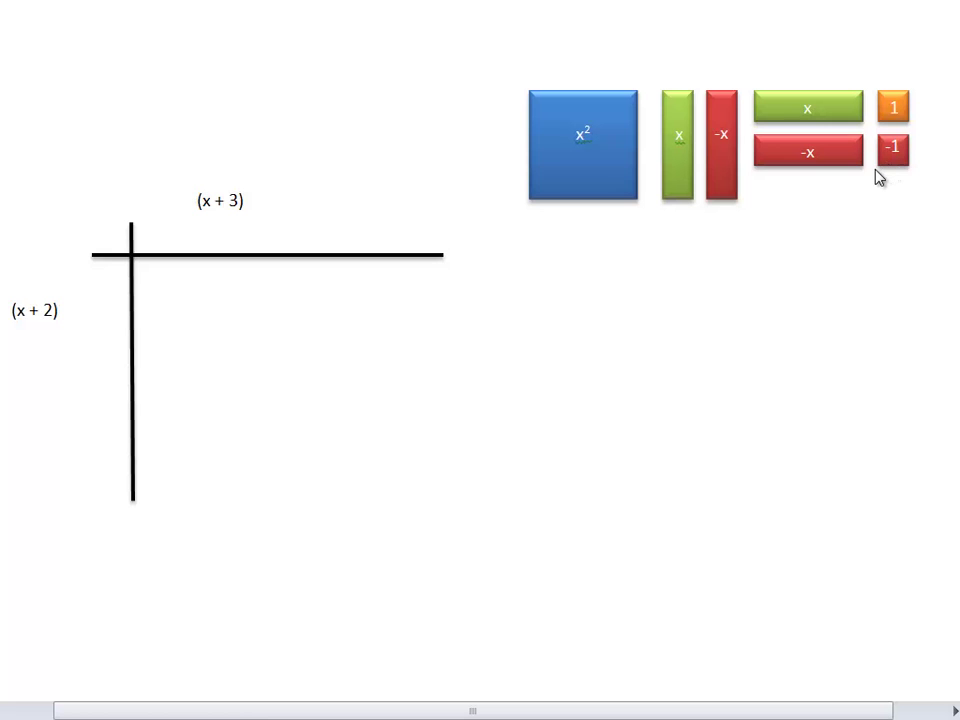
mouse_move(828, 176)
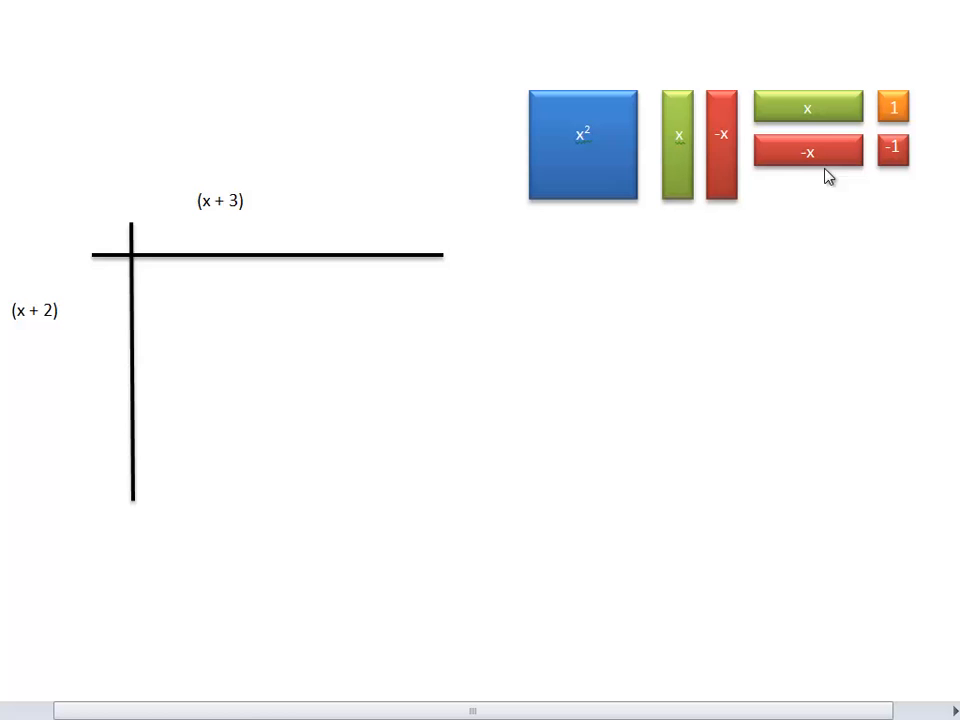
Copy the vertical x tile to the (x + 2) edge with two unit tiles beneath it.
left_click(675, 140)
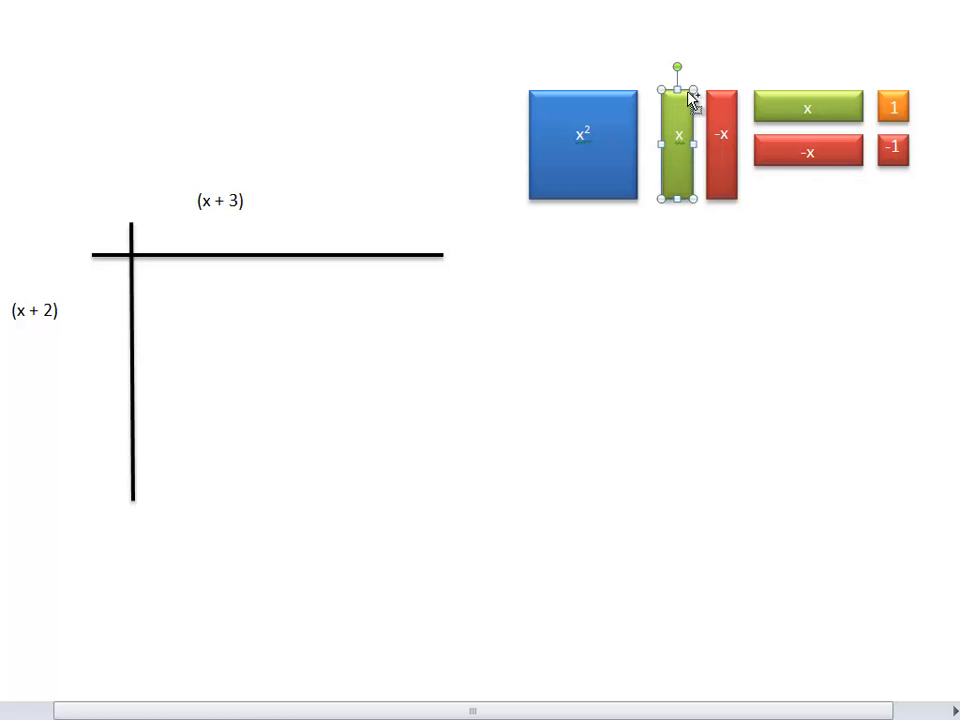
left_click_drag(680, 140, 700, 160)
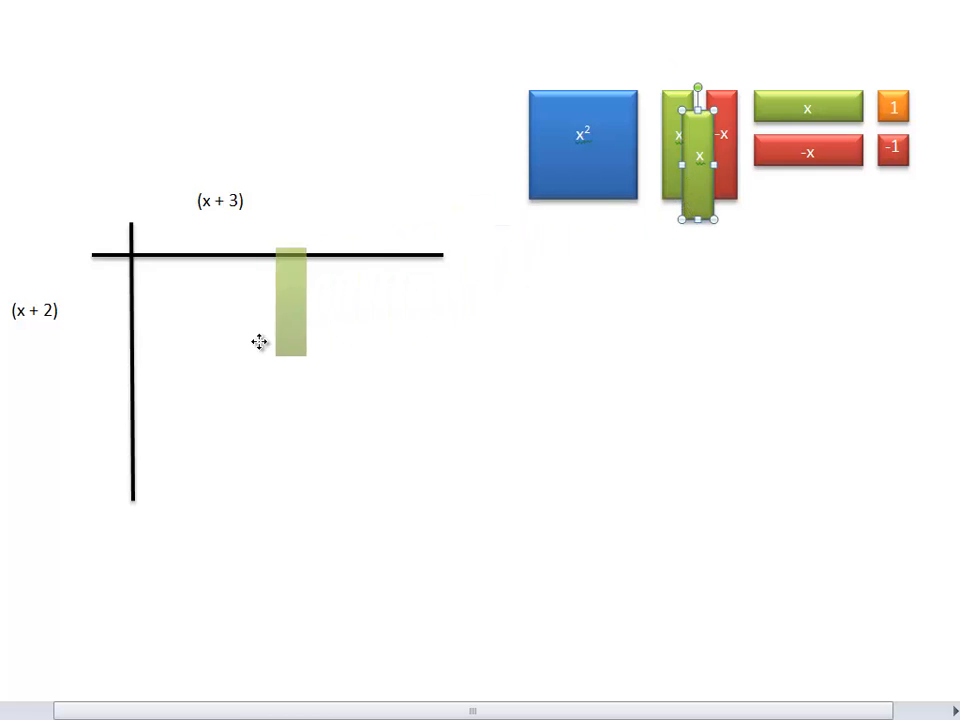
left_click_drag(290, 305, 110, 305)
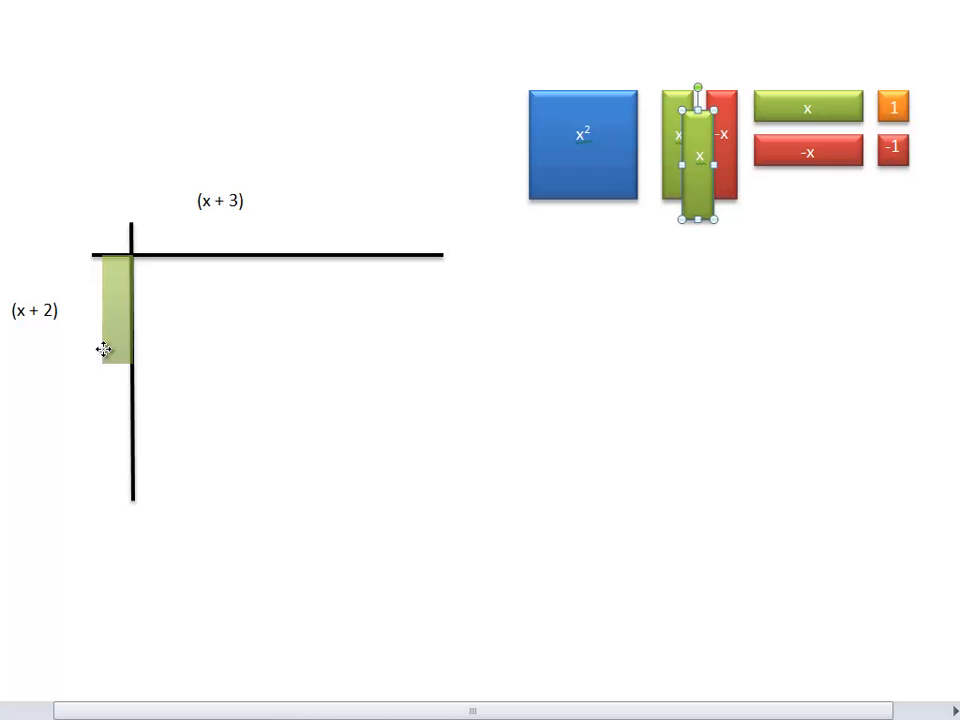
left_click_drag(697, 150, 115, 300)
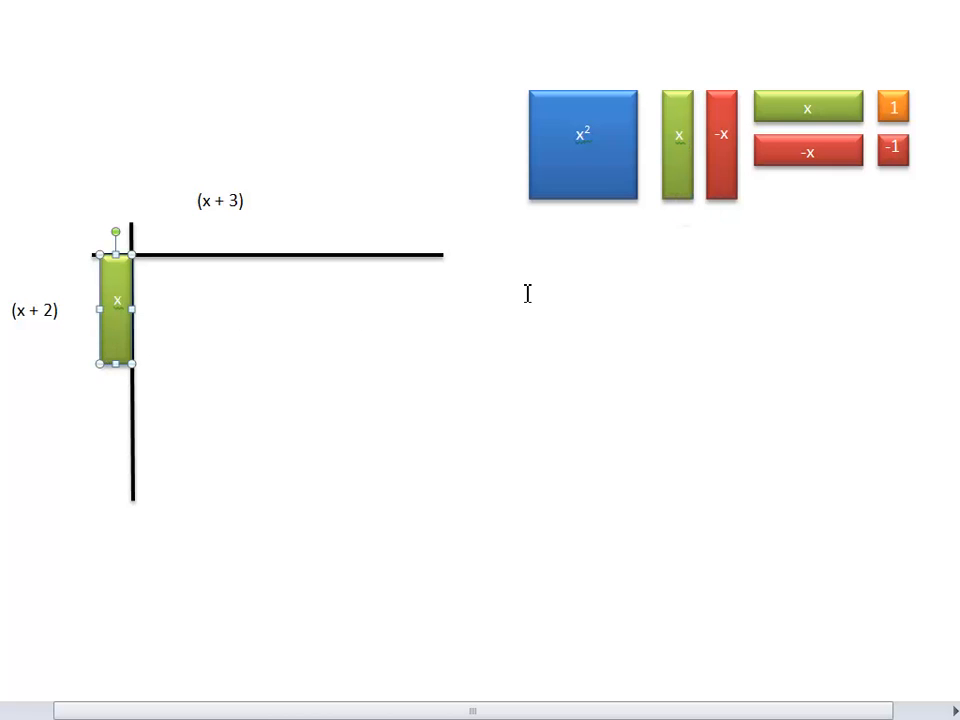
mouse_move(720, 167)
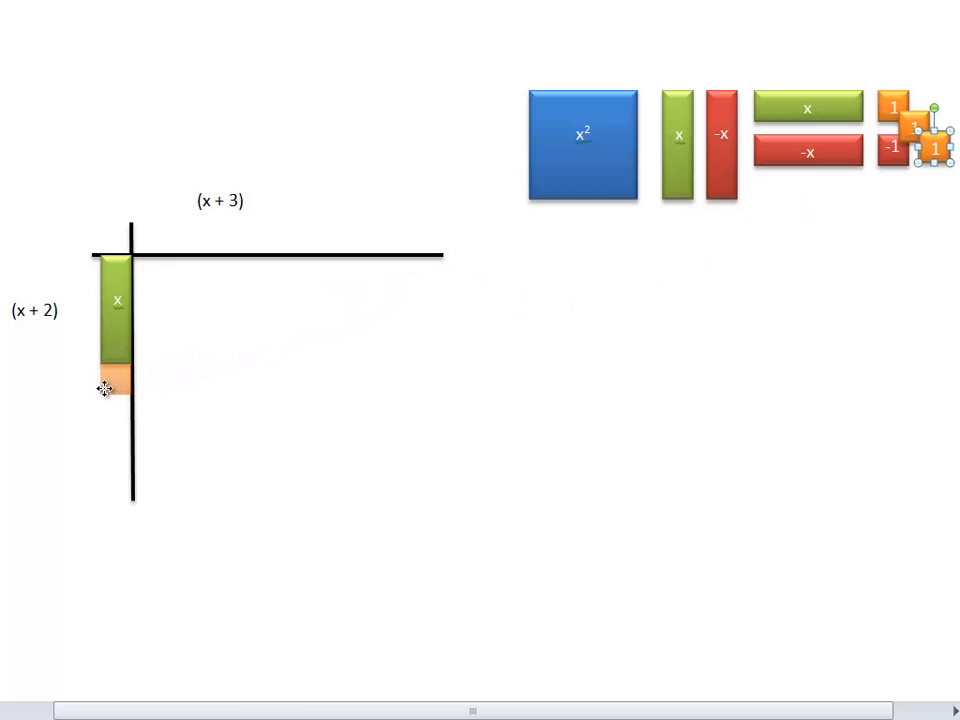
left_click_drag(935, 146, 113, 382)
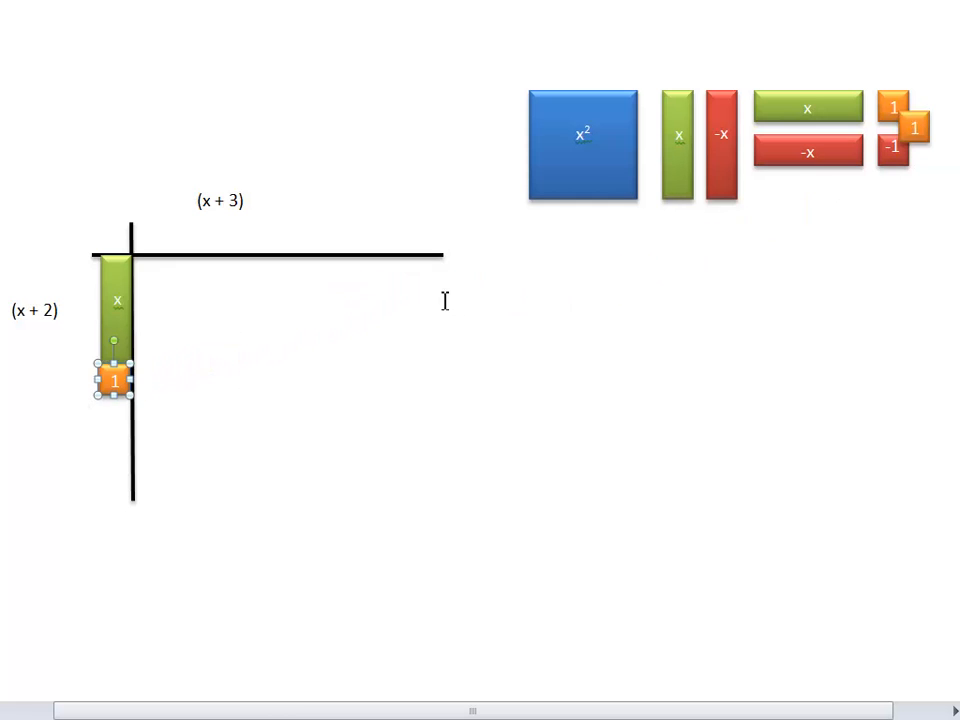
mouse_move(930, 140)
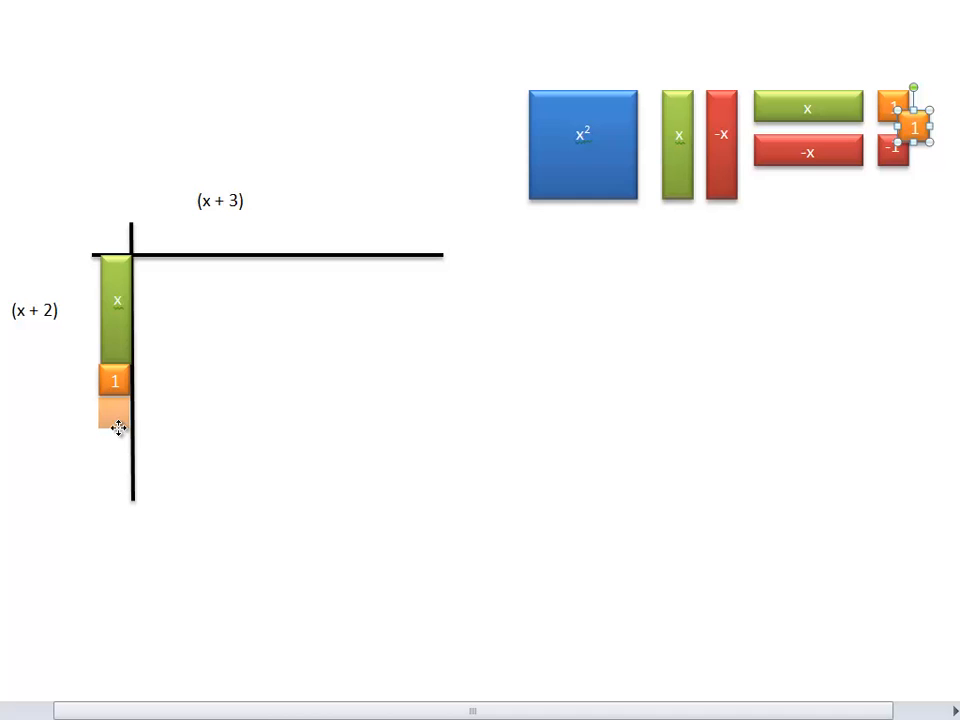
left_click_drag(913, 127, 117, 413)
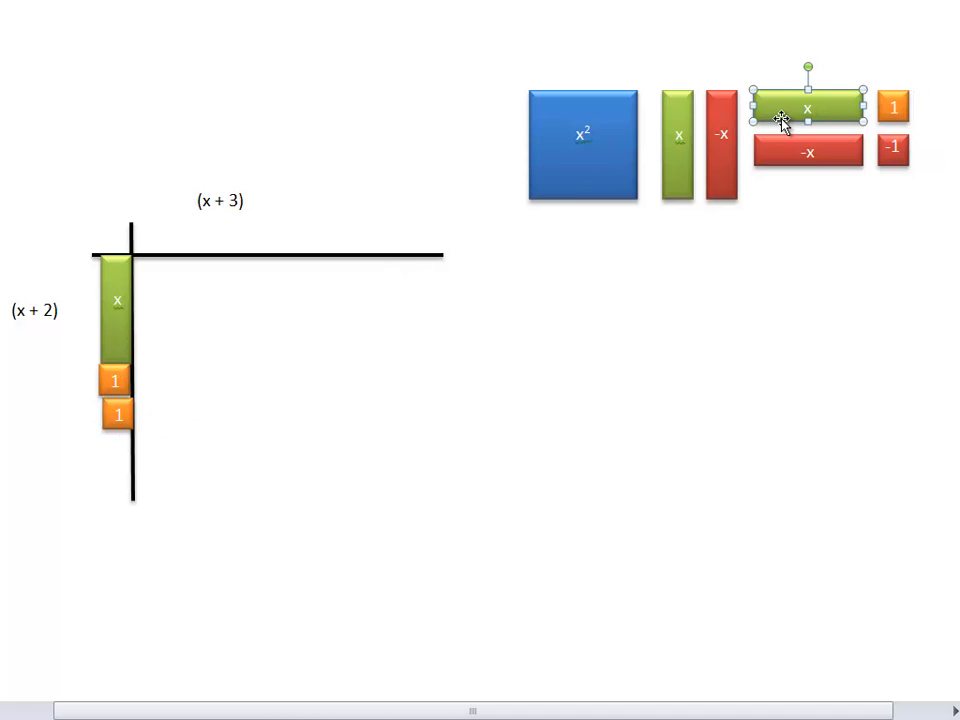
Place an x tile followed by three unit tiles along the top (x + 3) edge.
left_click_drag(808, 108, 198, 252)
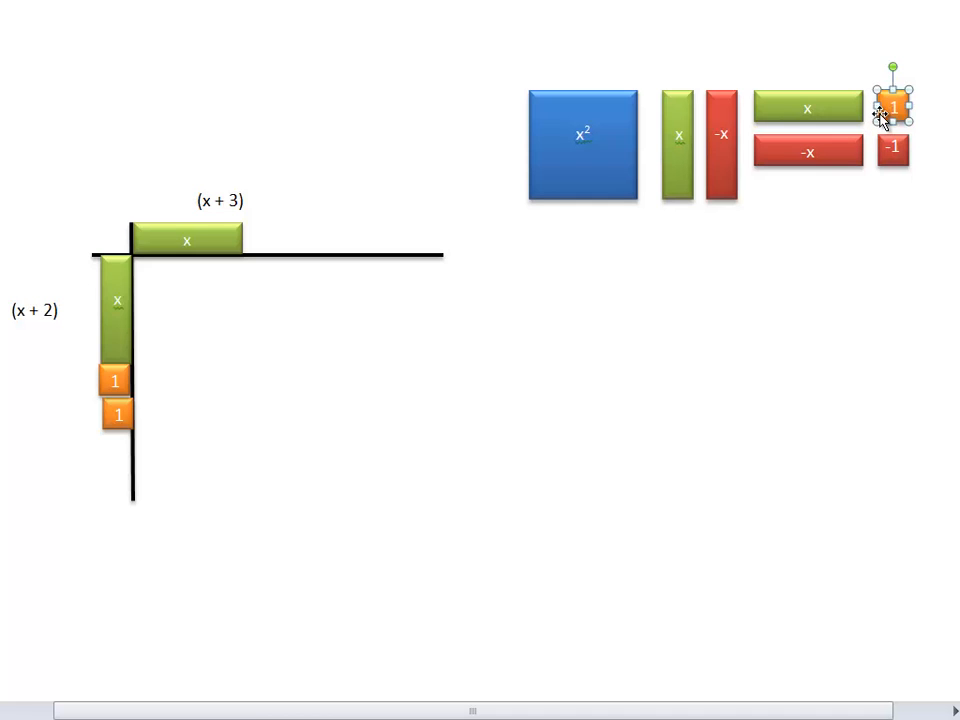
left_click_drag(892, 105, 932, 147)
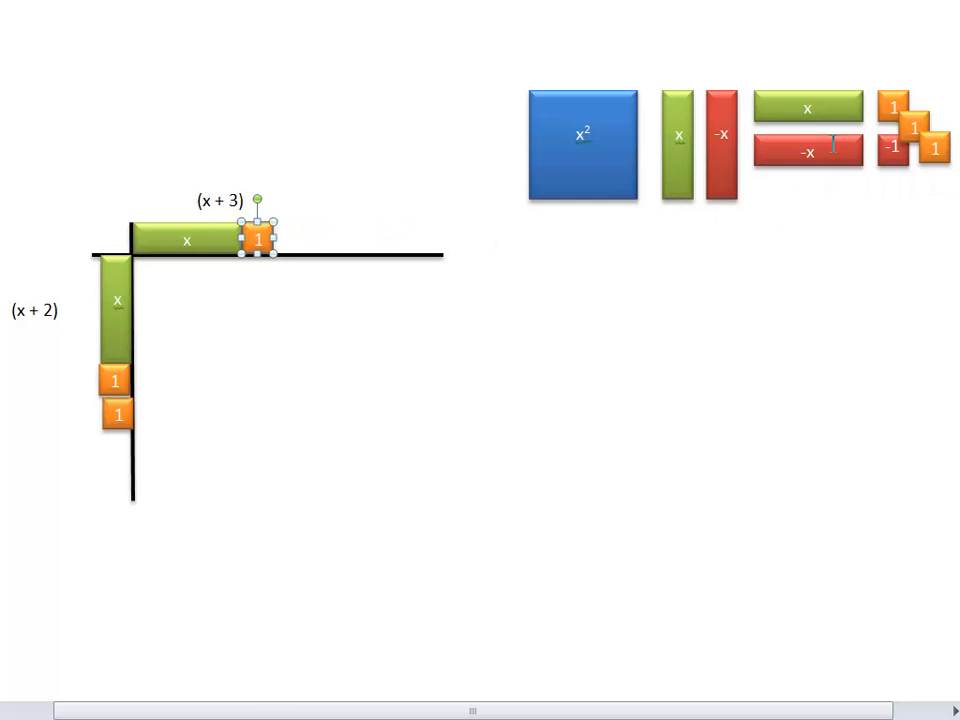
left_click_drag(258, 238, 932, 148)
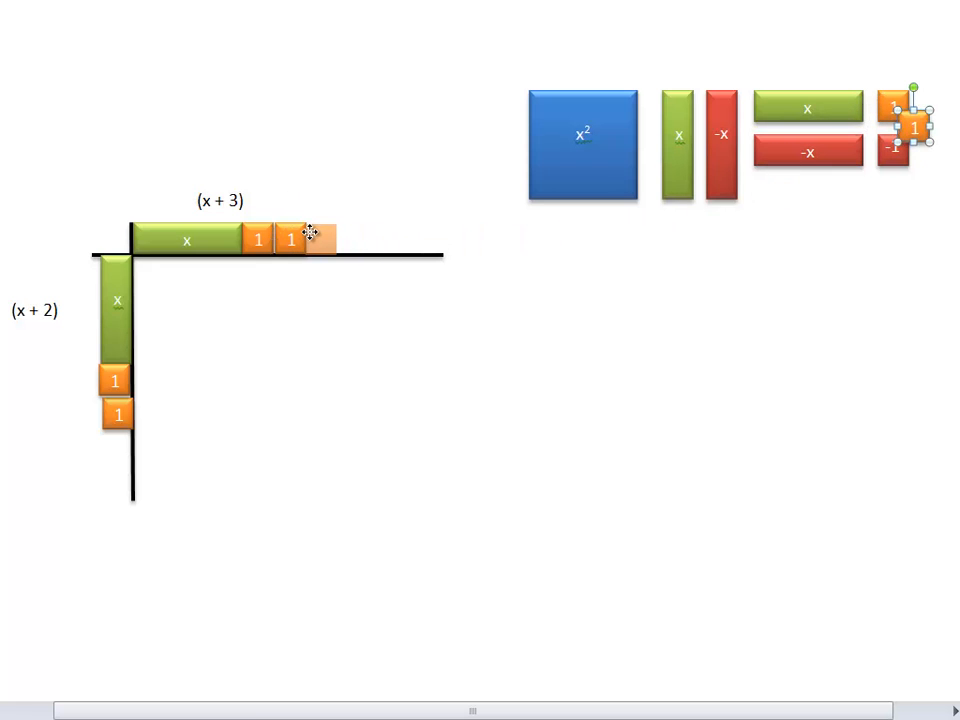
left_click_drag(910, 127, 325, 240)
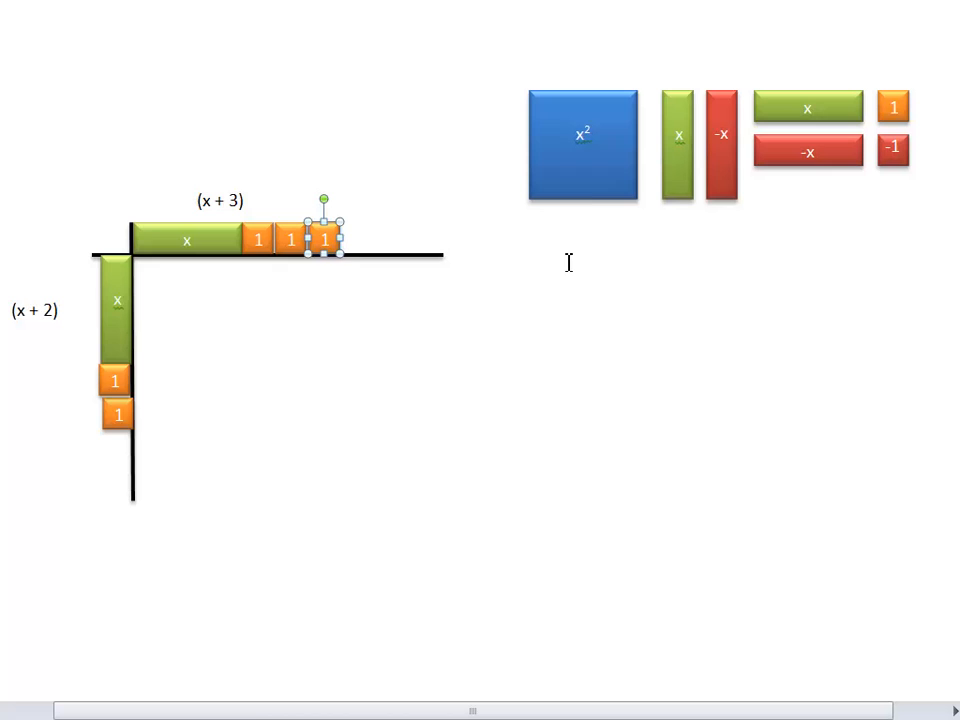
left_click(582, 145)
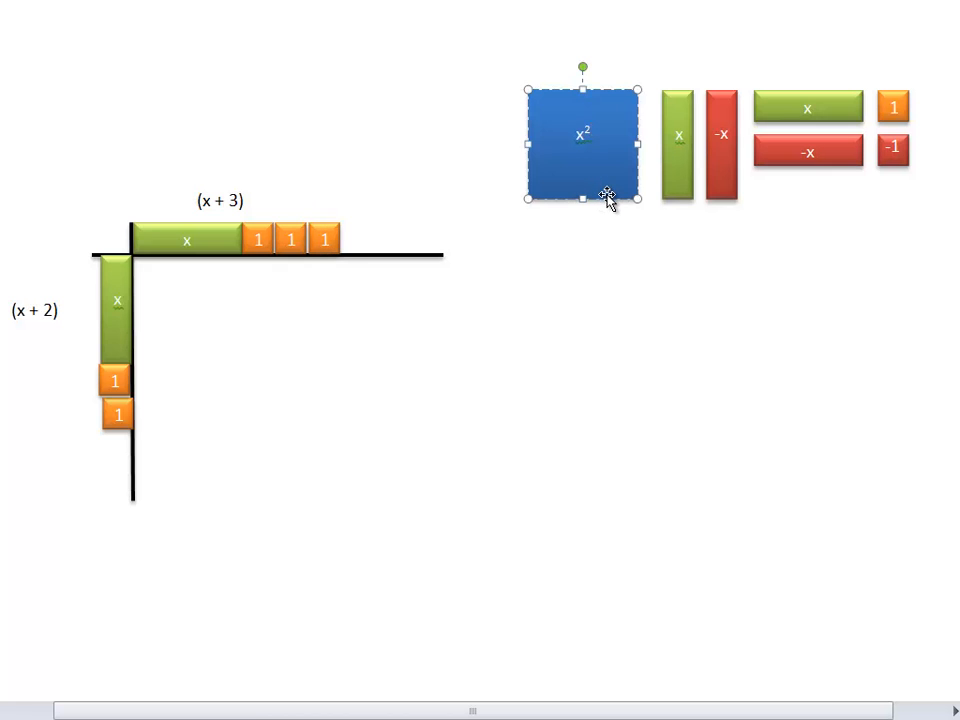
Put the x² tile in the corner, x tiles beside it, and unit tiles lower right.
left_click_drag(582, 143, 187, 305)
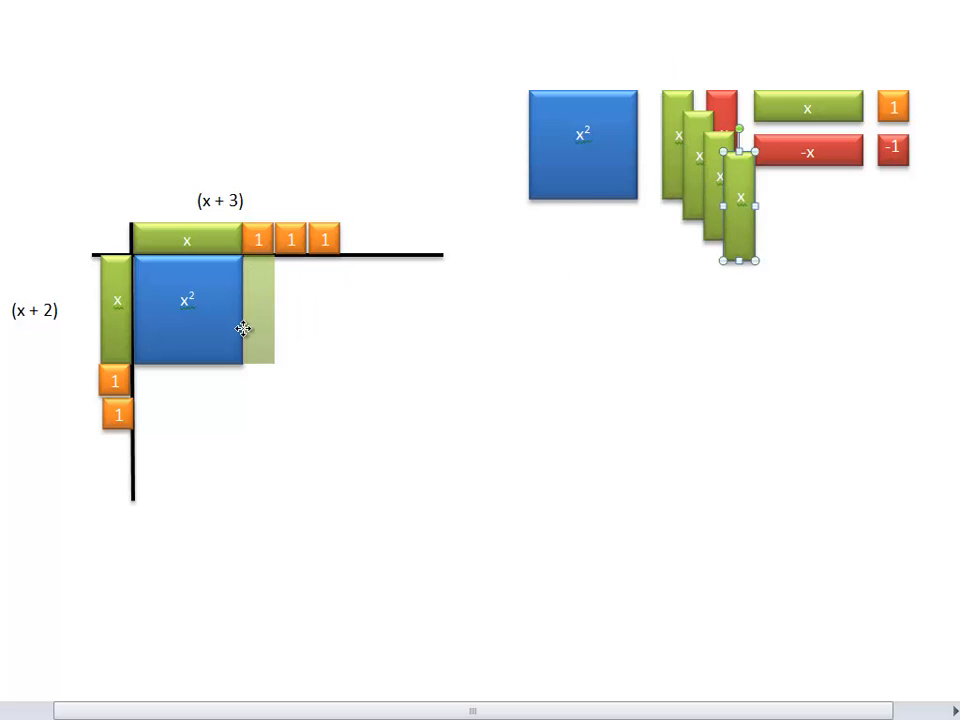
left_click_drag(740, 195, 280, 300)
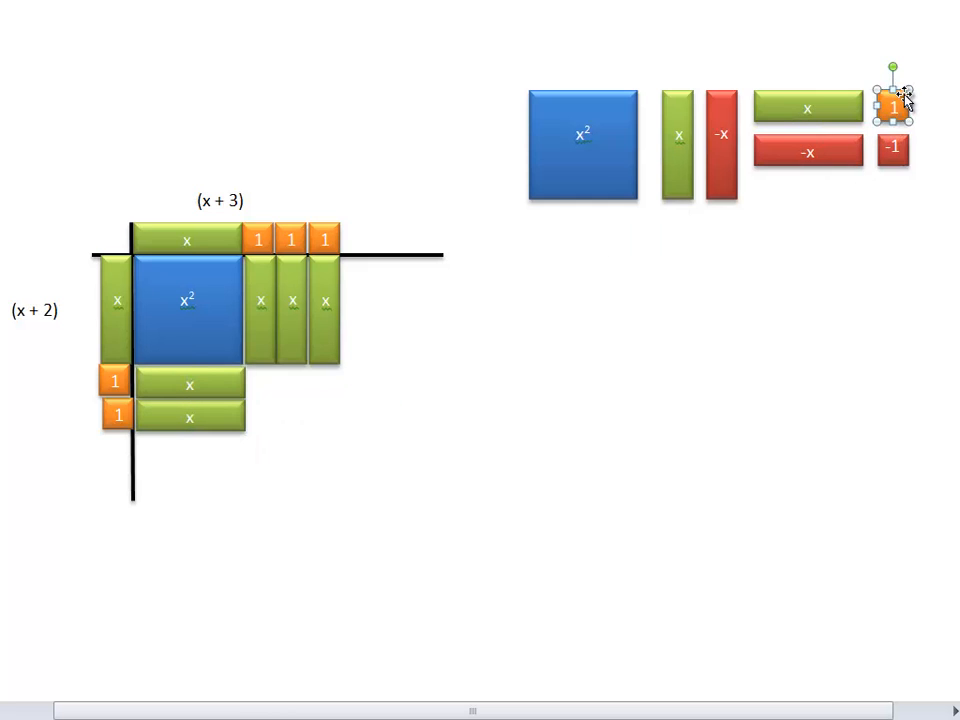
left_click_drag(895, 107, 262, 381)
type("X²")
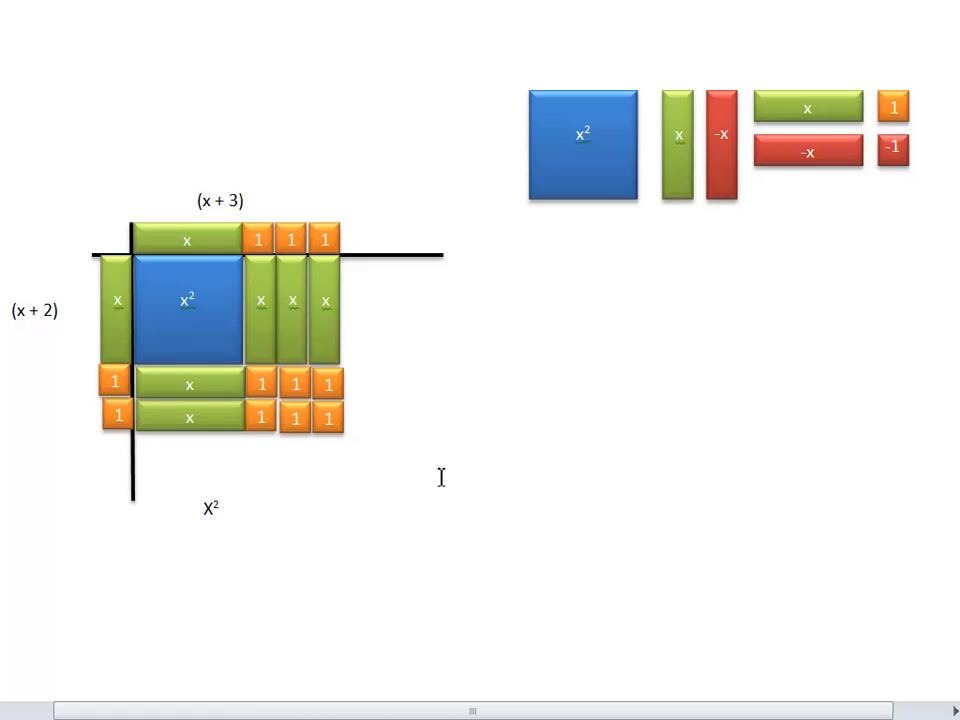
Type '+ 5x + 6' after X² below the first table.
type("+ 5")
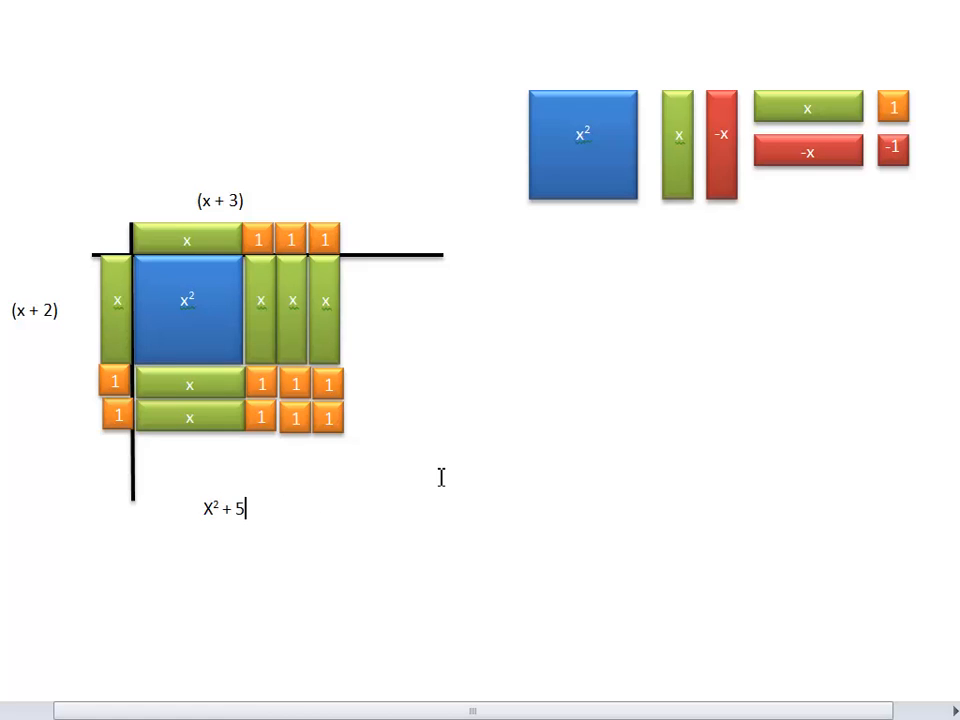
type("x + 6")
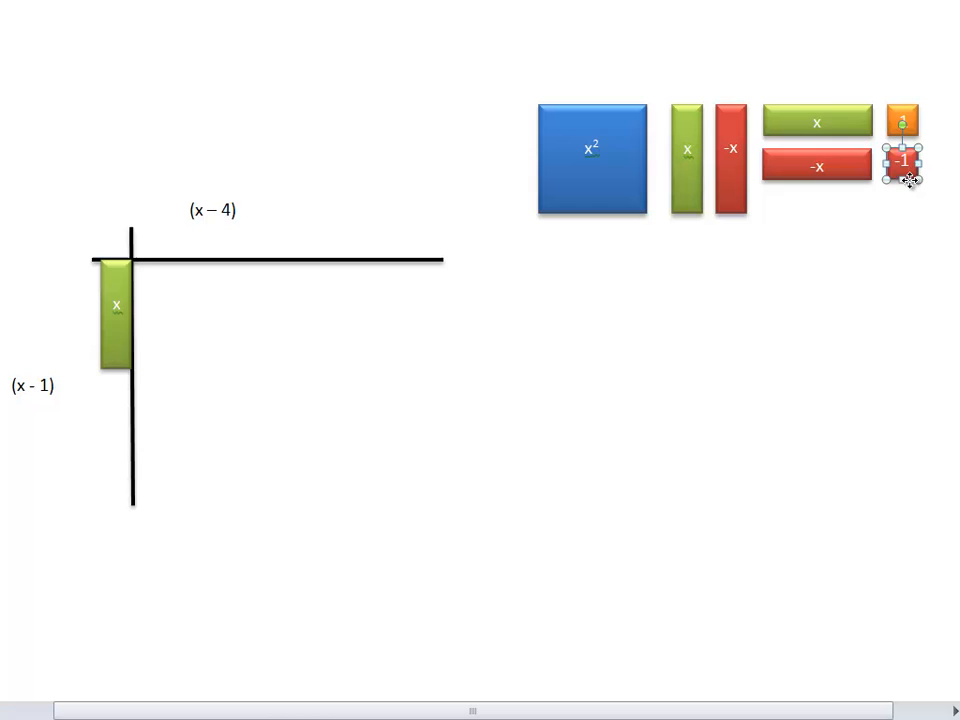
Add a −1 tile under the left x, then an x and −1 tiles along the top.
left_click_drag(900, 160, 116, 380)
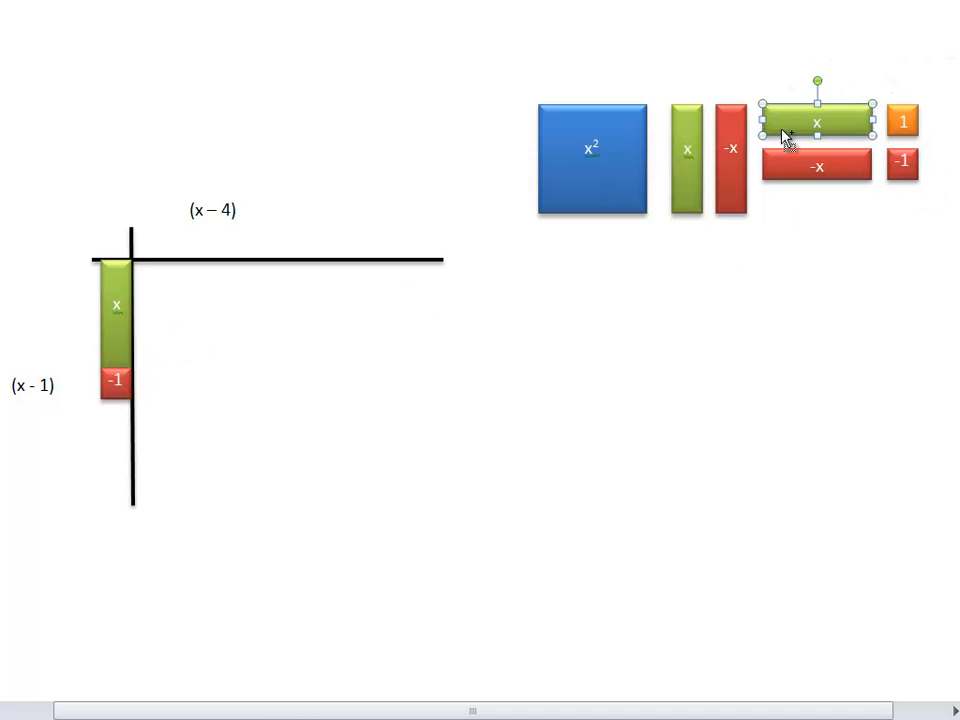
left_click_drag(818, 120, 186, 245)
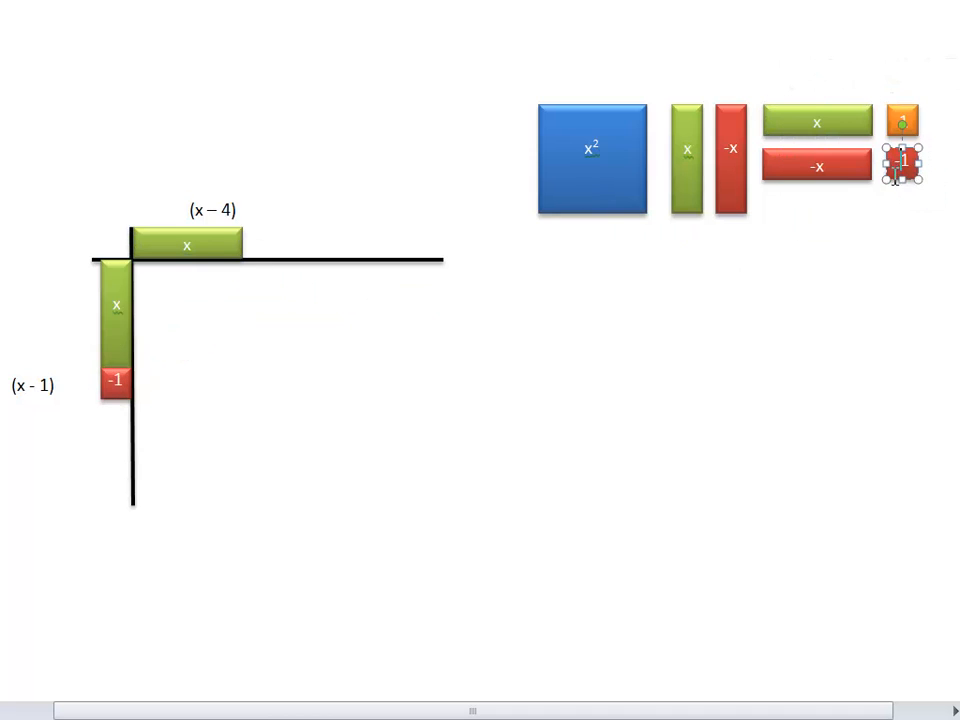
left_click_drag(900, 160, 253, 248)
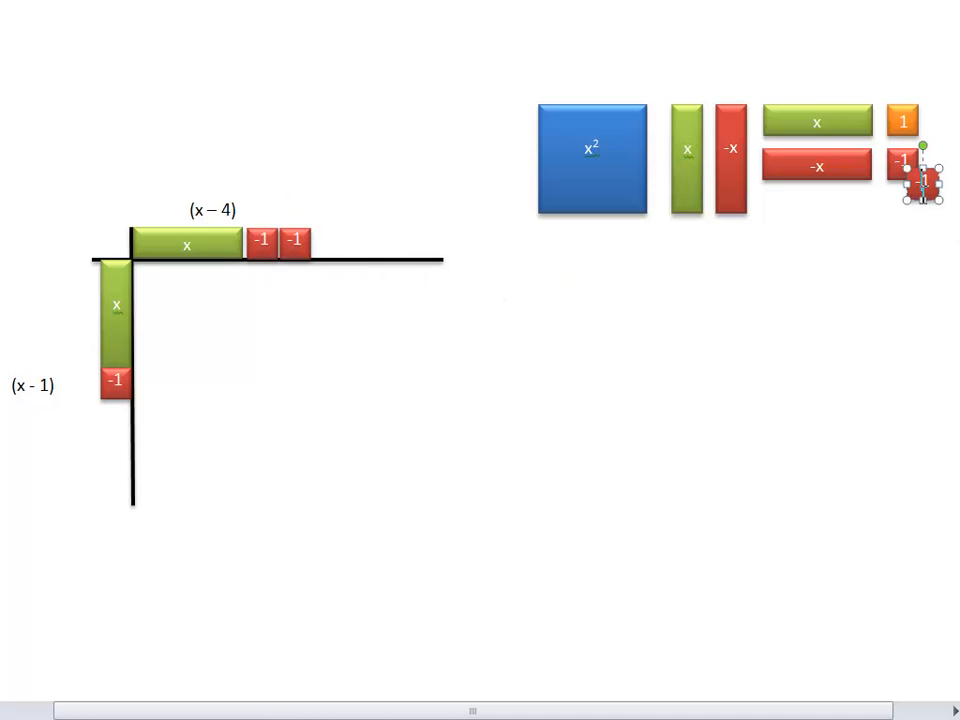
left_click_drag(901, 162, 345, 252)
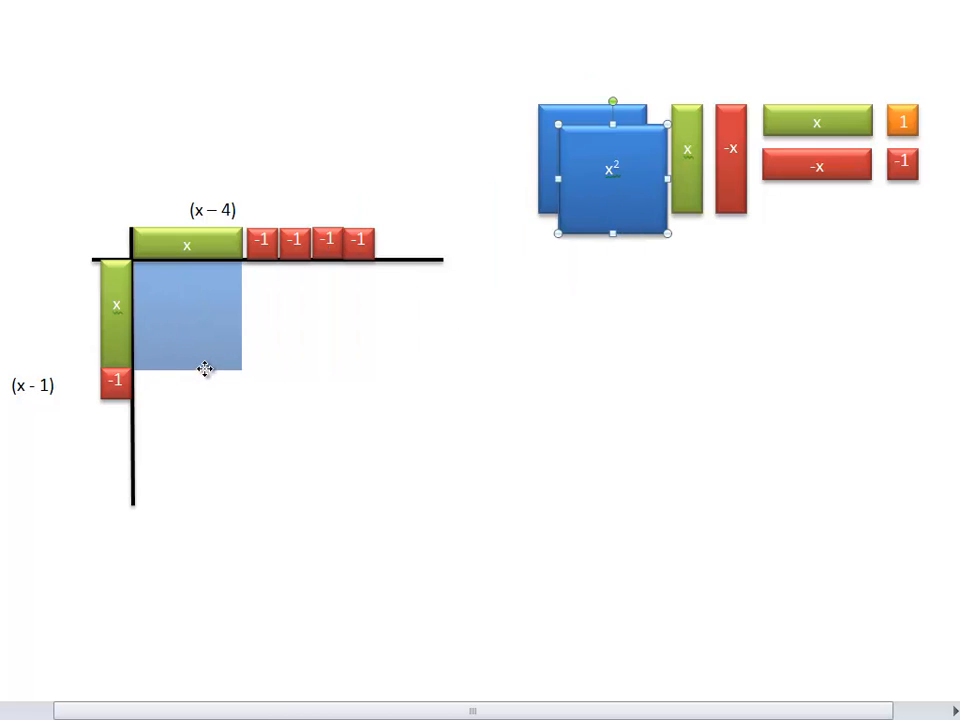
Place the x² tile in the corner and −x tiles beside the −1 tiles.
left_click_drag(600, 170, 185, 305)
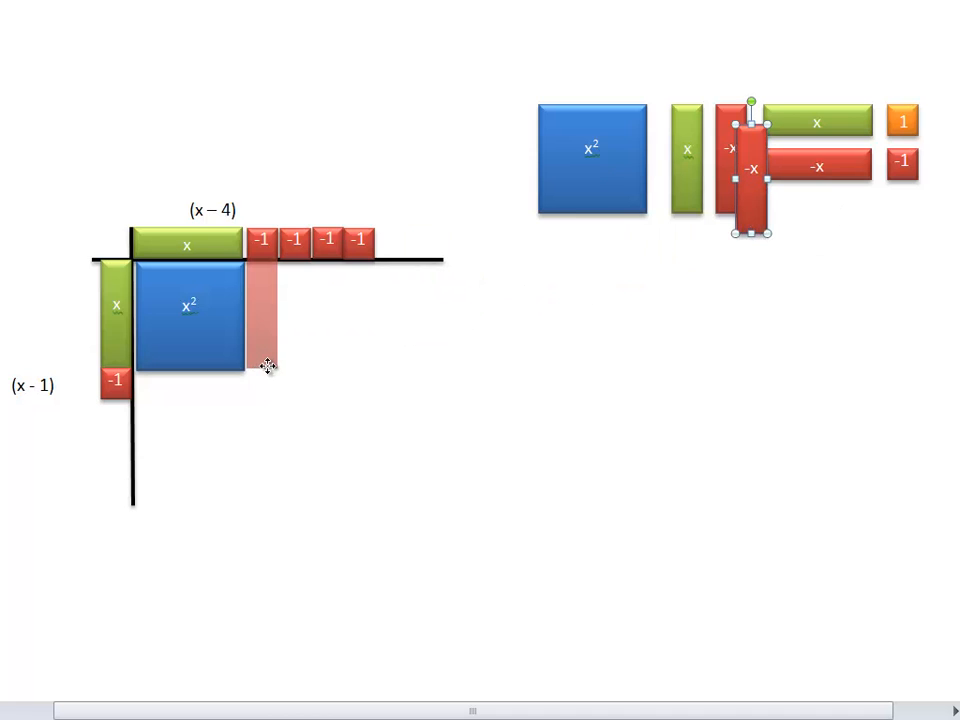
left_click_drag(745, 165, 283, 335)
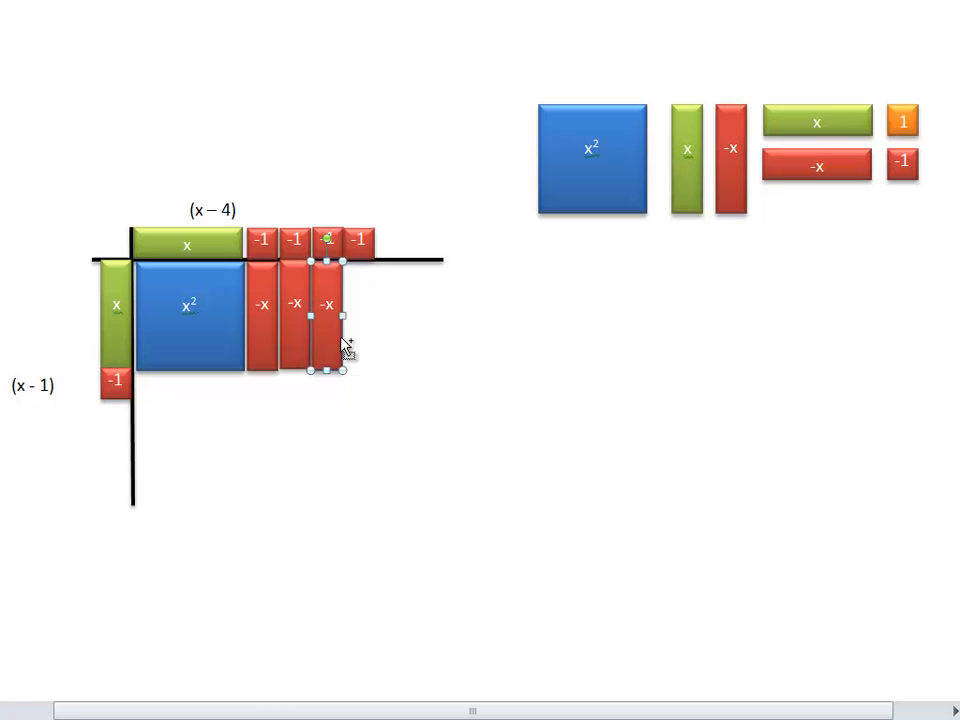
left_click_drag(328, 305, 350, 325)
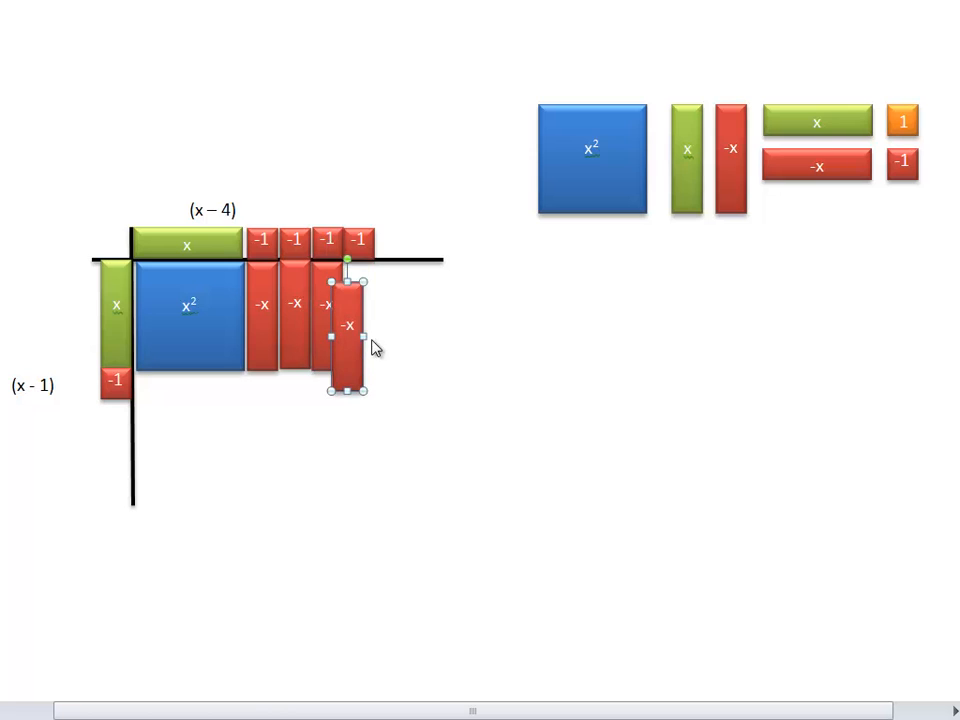
left_click_drag(346, 340, 815, 166)
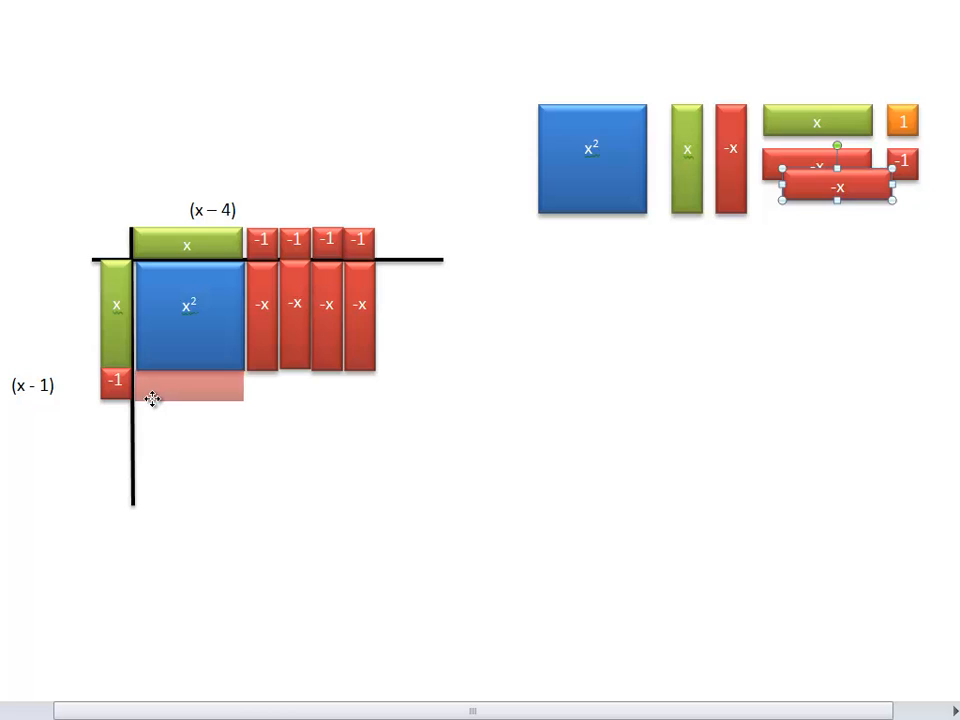
left_click_drag(835, 190, 188, 388)
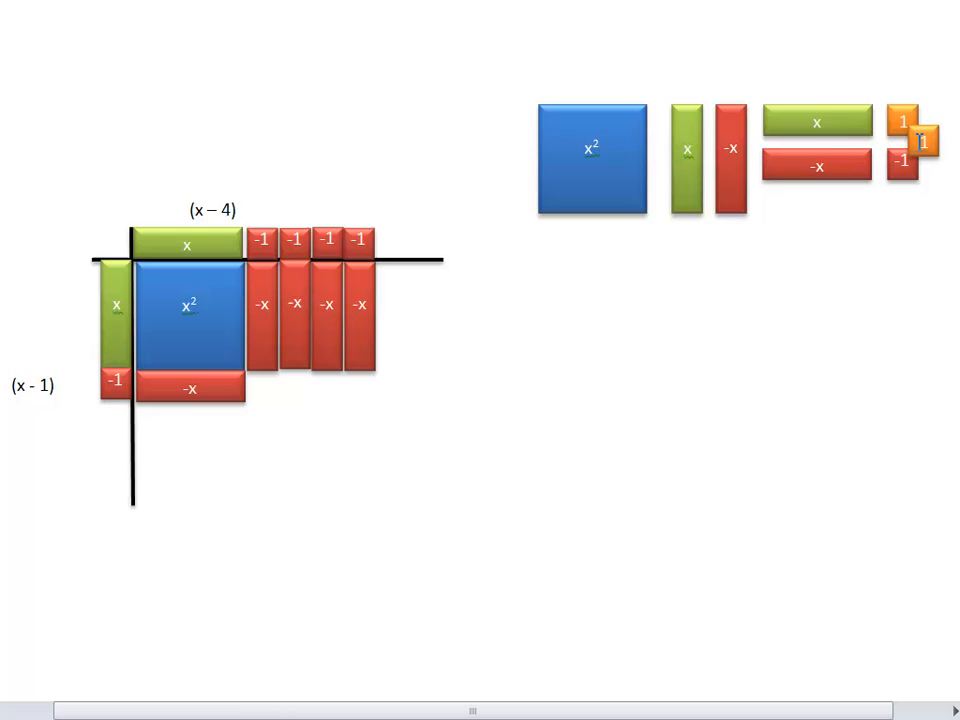
Fill the bottom row where the −1s meet with four positive unit tiles.
left_click_drag(920, 140, 265, 390)
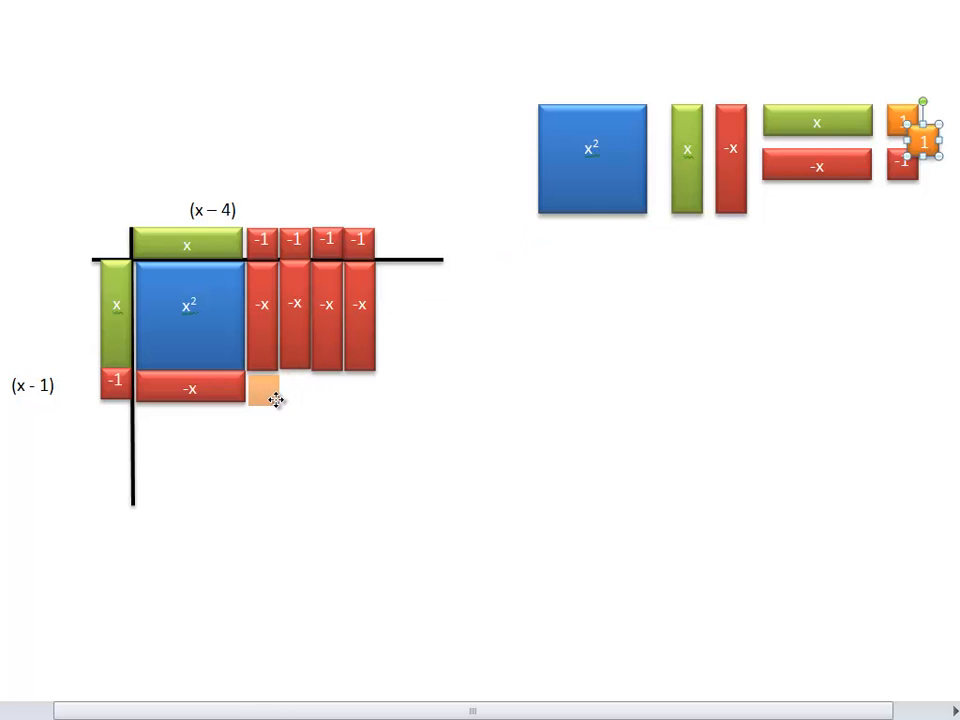
left_click_drag(910, 135, 285, 405)
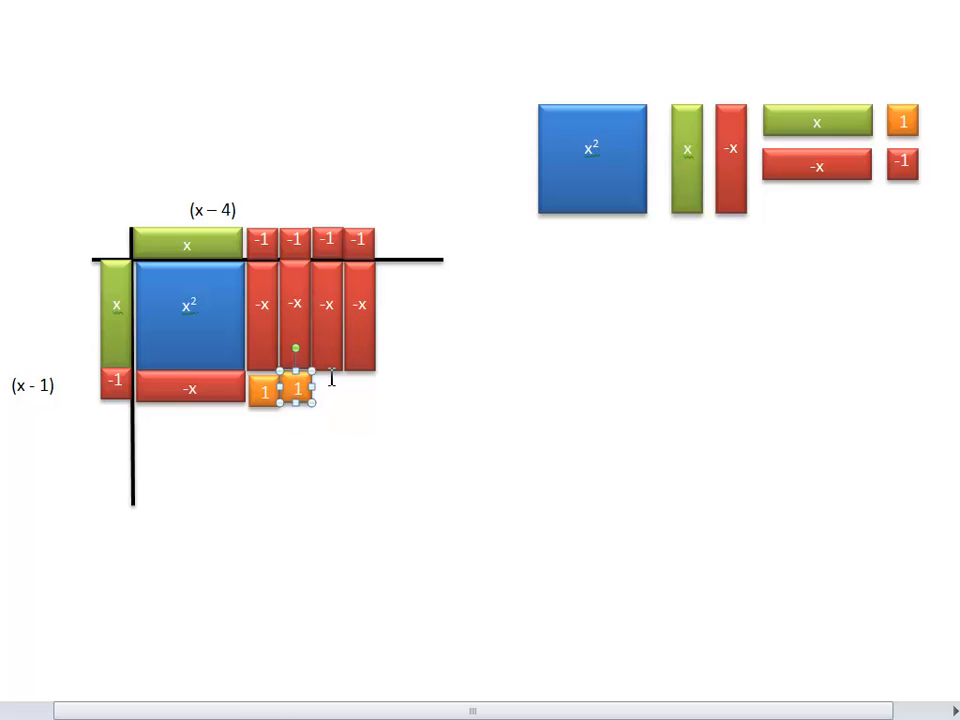
left_click_drag(297, 390, 318, 410)
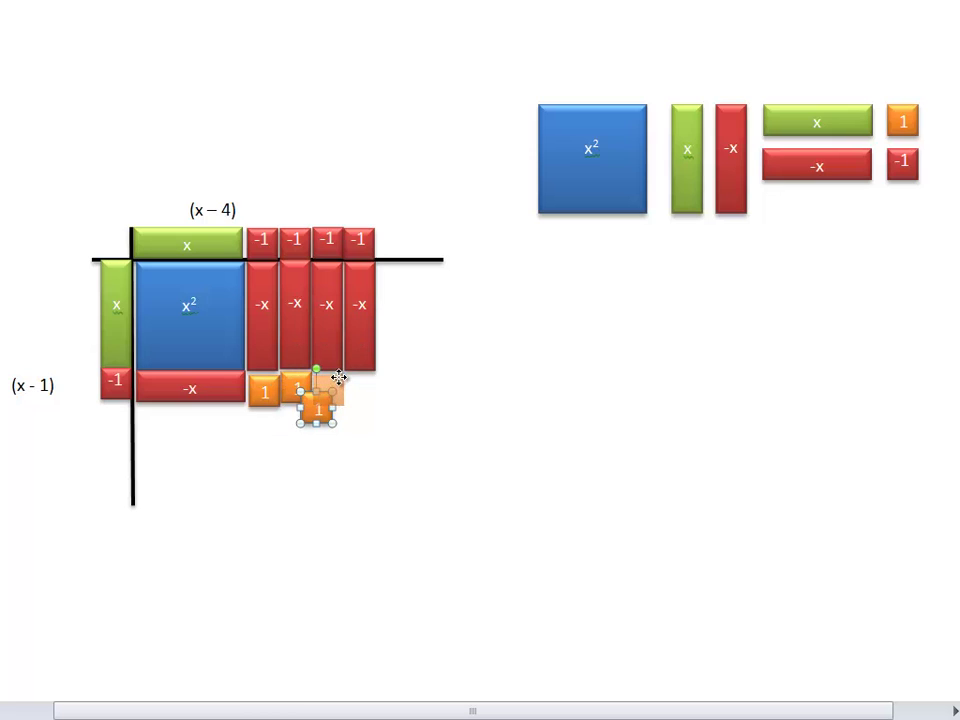
left_click_drag(315, 410, 355, 412)
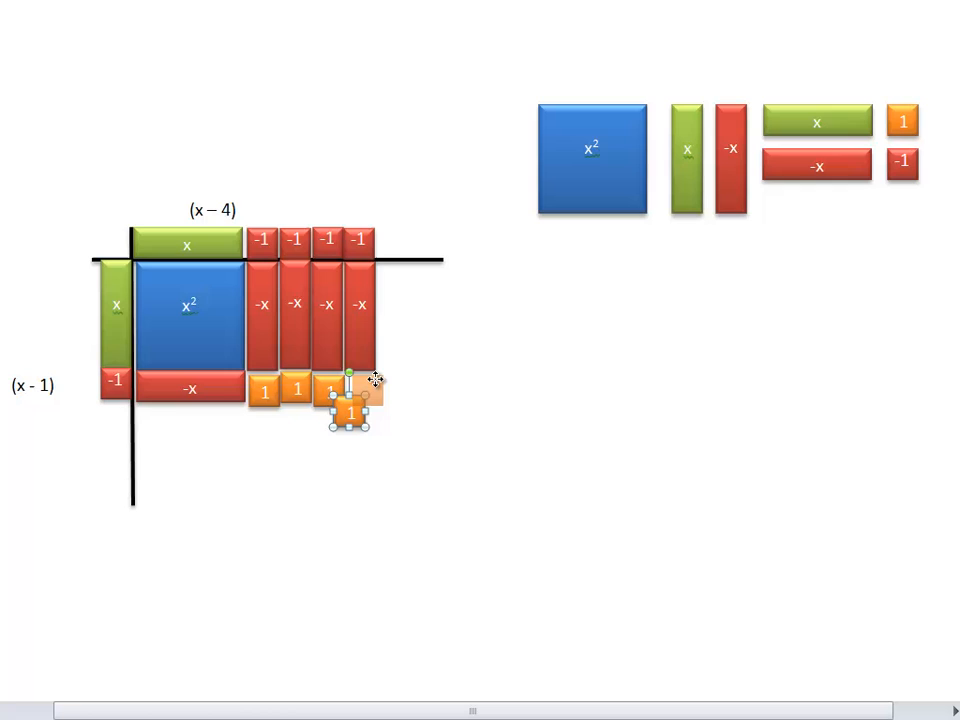
left_click_drag(350, 410, 365, 390)
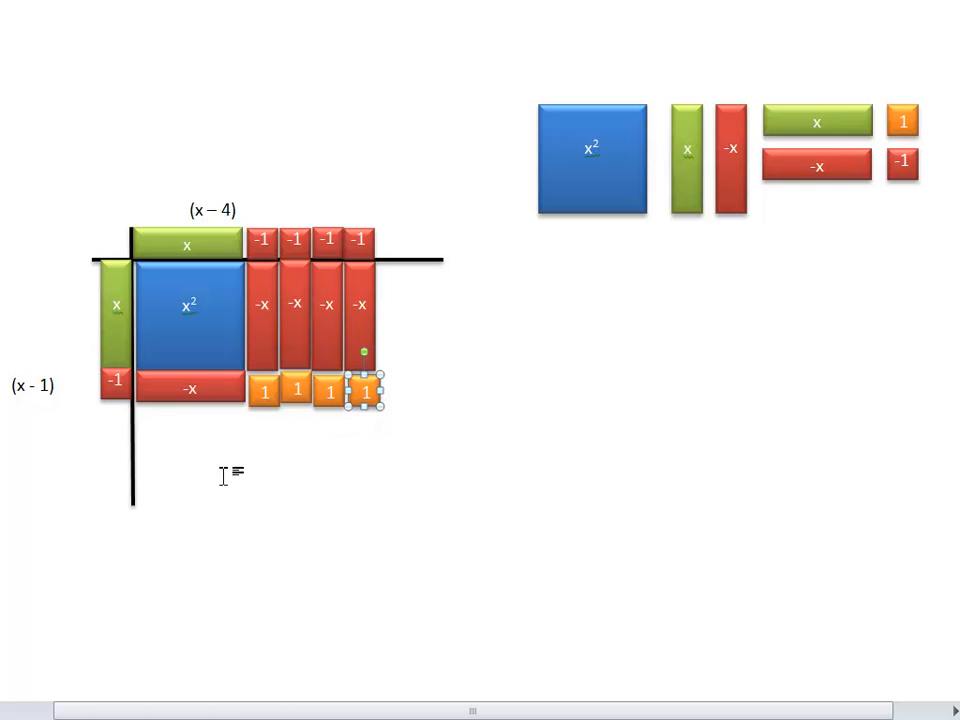
Type 'x' and '– 5x' beneath the second table, reading X² − 5x.
type("x")
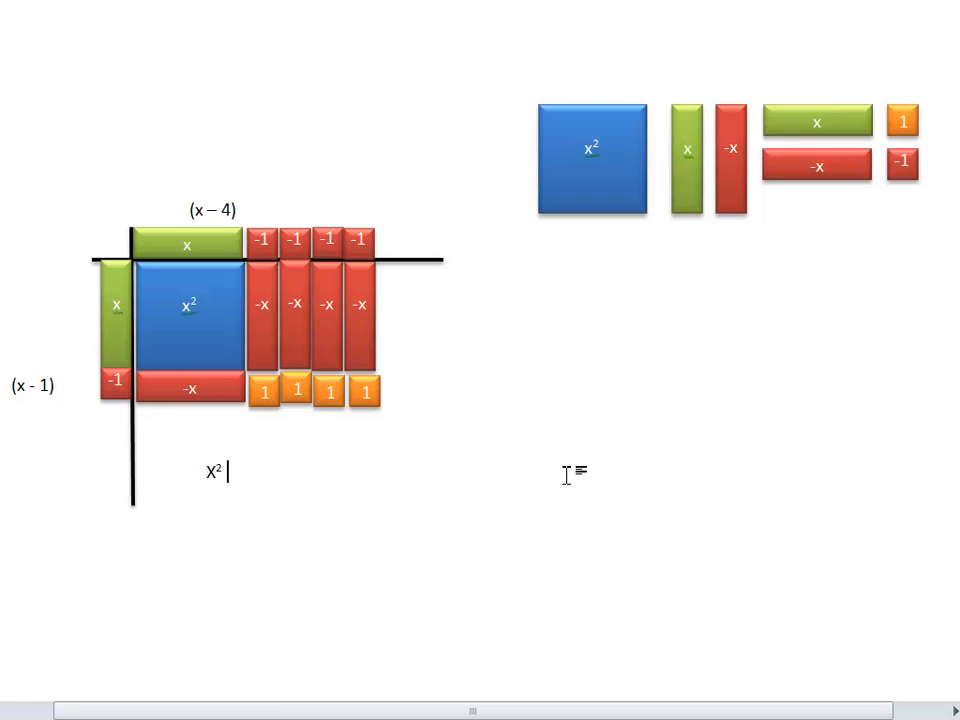
type("– 5x")
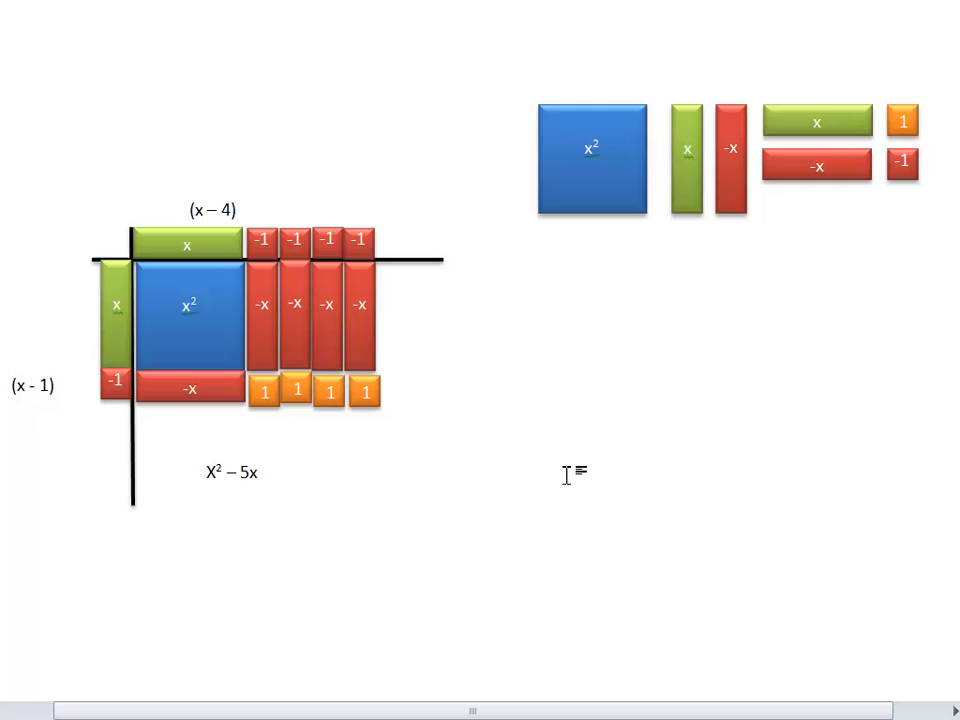